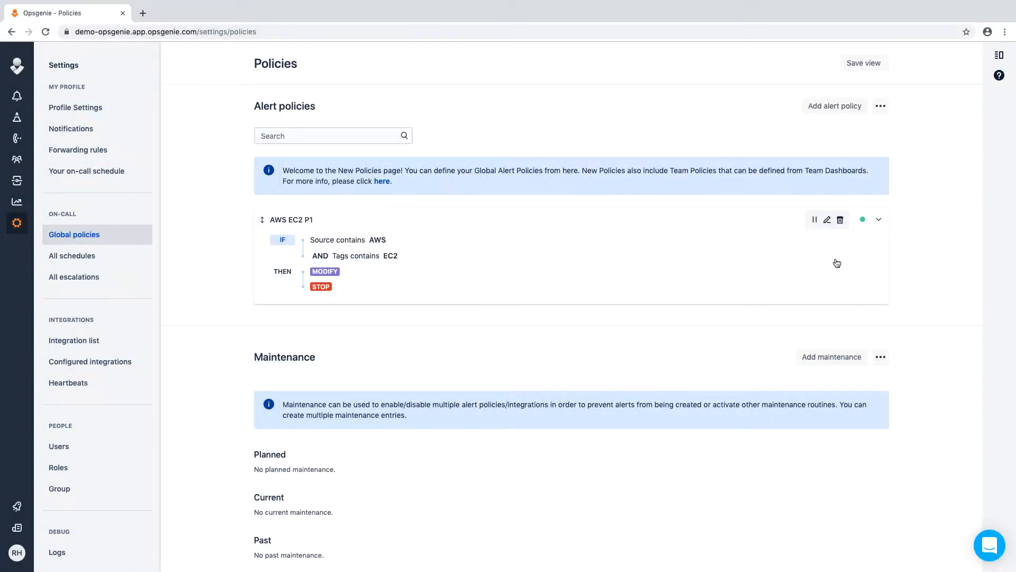
- Review the AWS EC2 P1 policy's Source AWS and Tags EC2 conditions in its edit view
{"action": "left_click", "coordinate": [828, 220]}
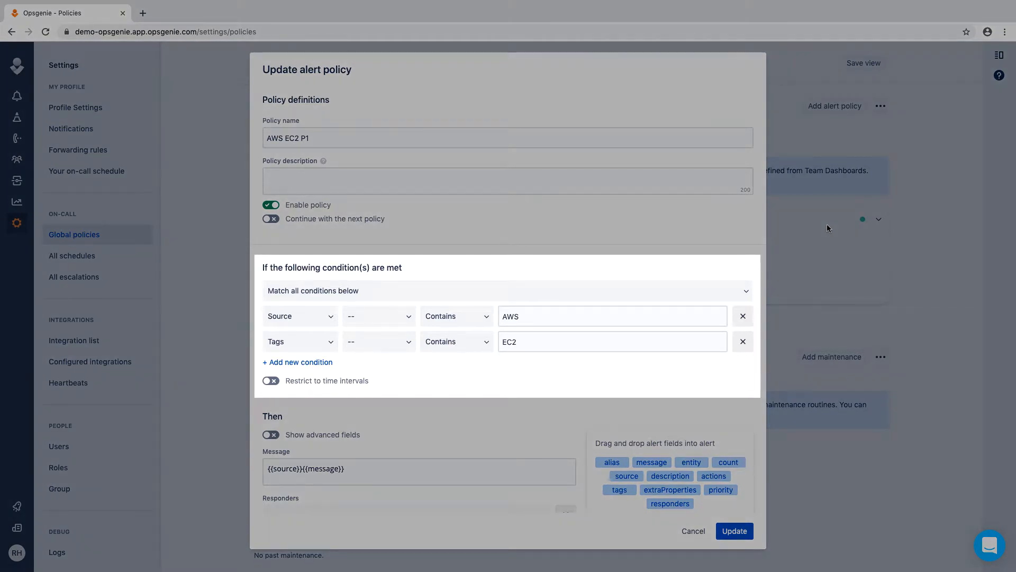
{"action": "mouse_move", "coordinate": [693, 250]}
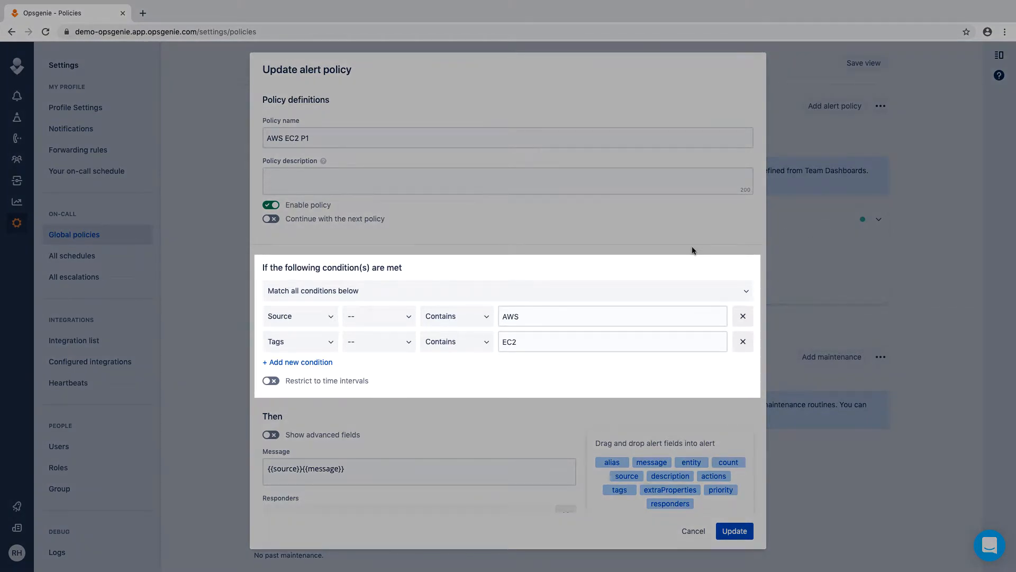
{"action": "scroll", "scroll_direction": "down", "scroll_amount": 3}
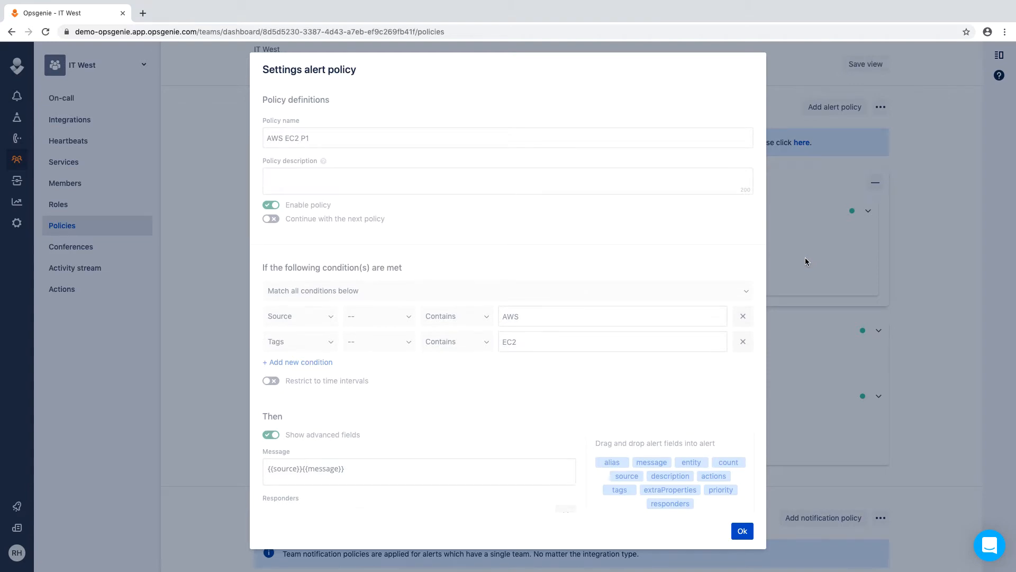
- Dismiss the read-only global policy and edit the IT West API Alerts team policy
{"action": "left_click", "coordinate": [743, 530]}
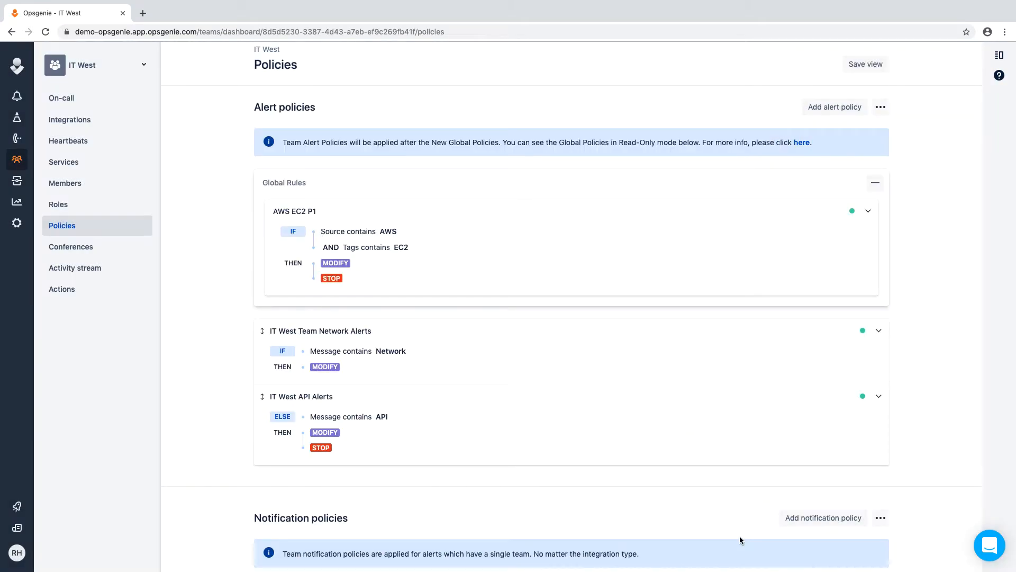
{"action": "mouse_move", "coordinate": [744, 537]}
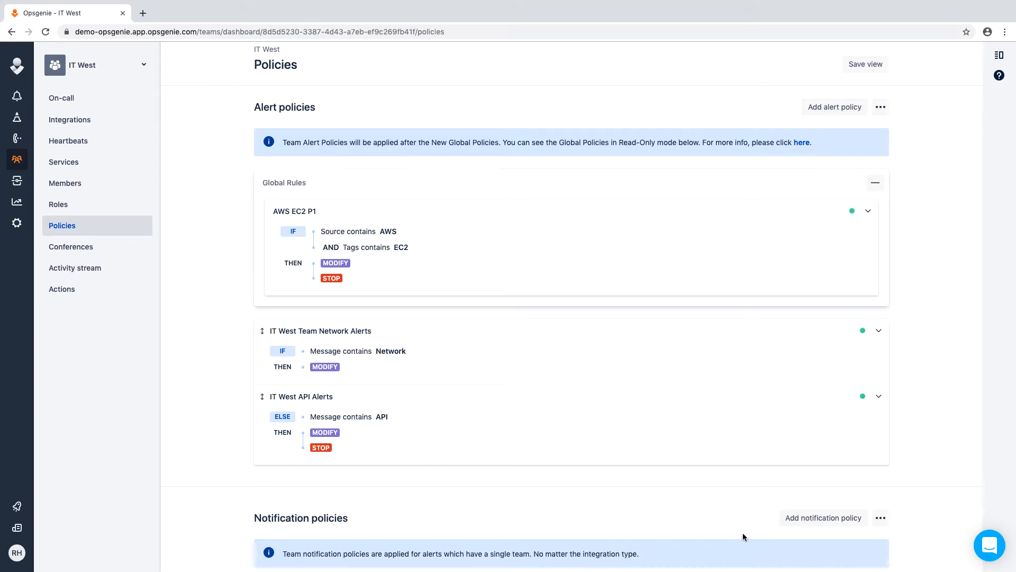
{"action": "left_click", "coordinate": [321, 330]}
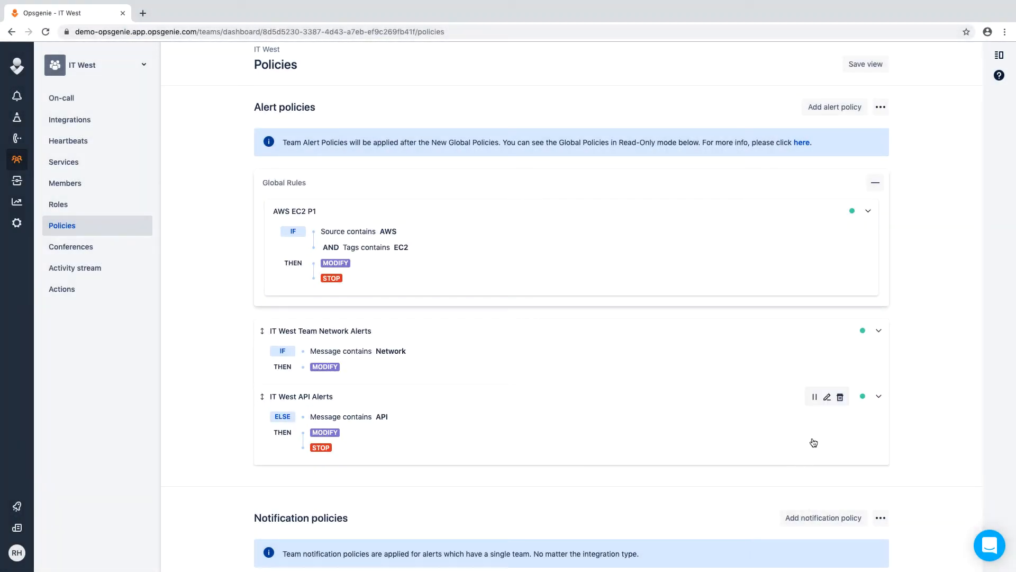
{"action": "left_click", "coordinate": [827, 396]}
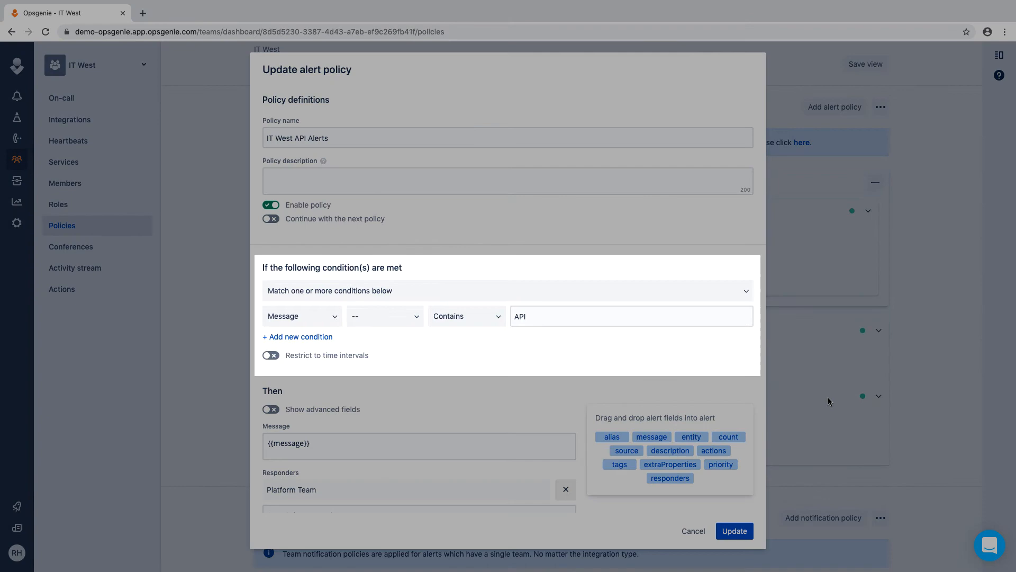